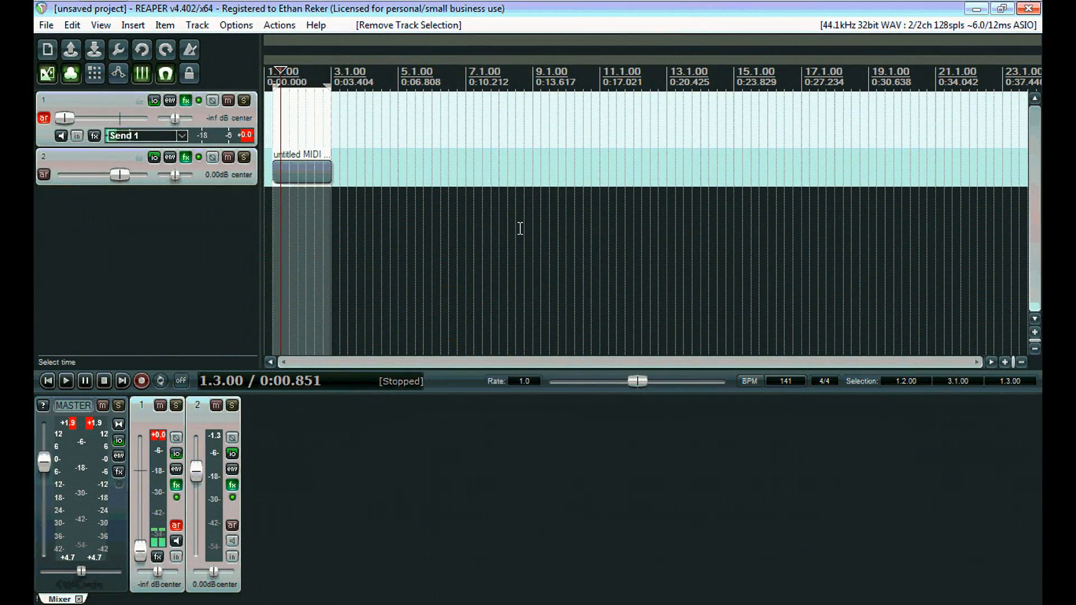
Deselect all tracks and solo track 1 so the mic plays alone.
click(176, 406)
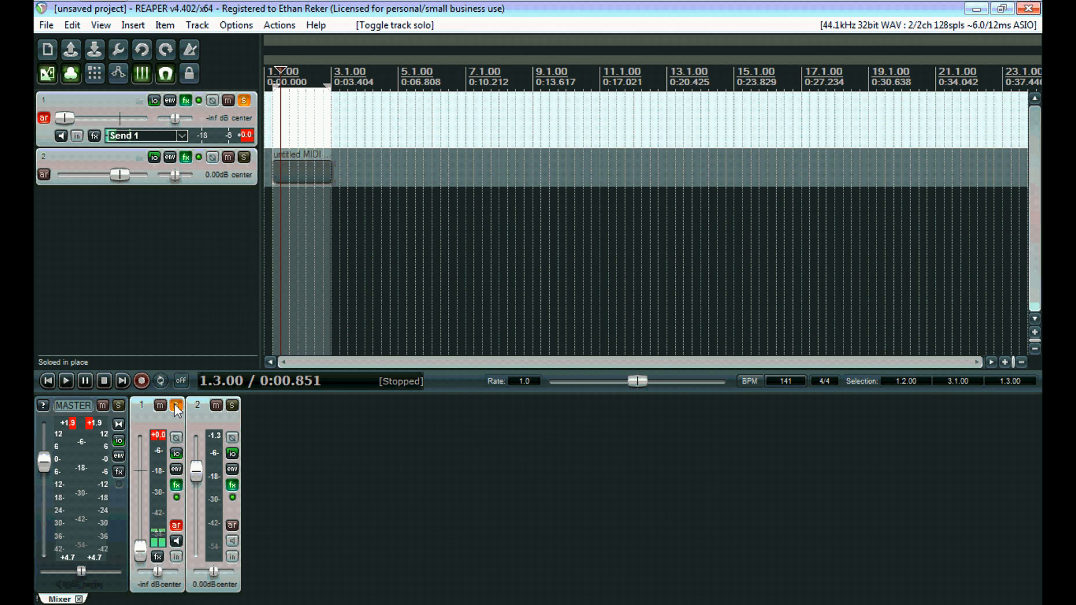
click(176, 405)
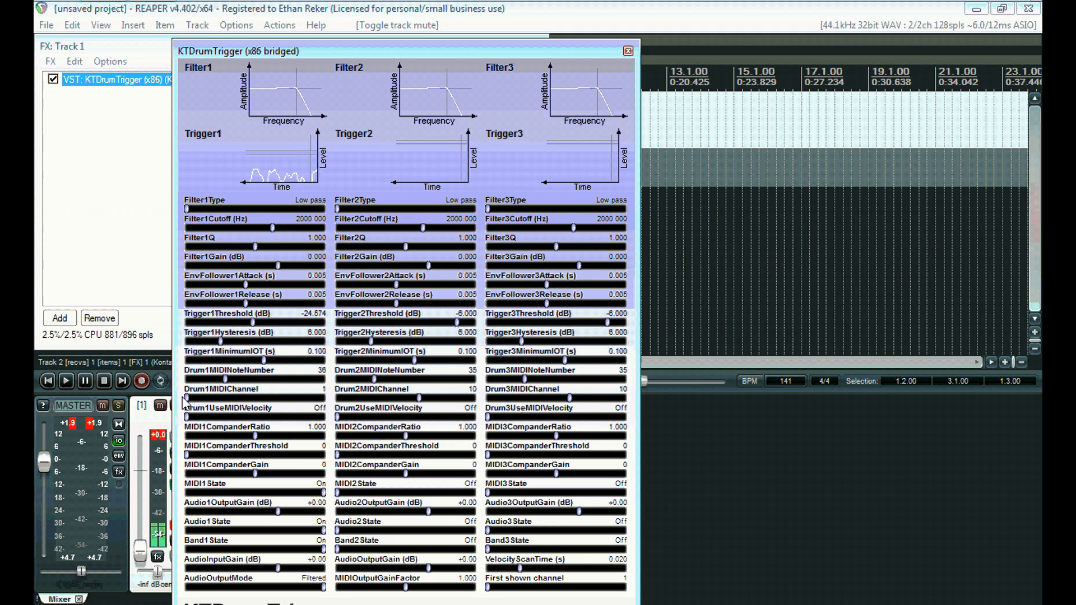
Drag the Trigger1 threshold line down, back up and higher to audition levels.
drag(302, 149, 301, 157)
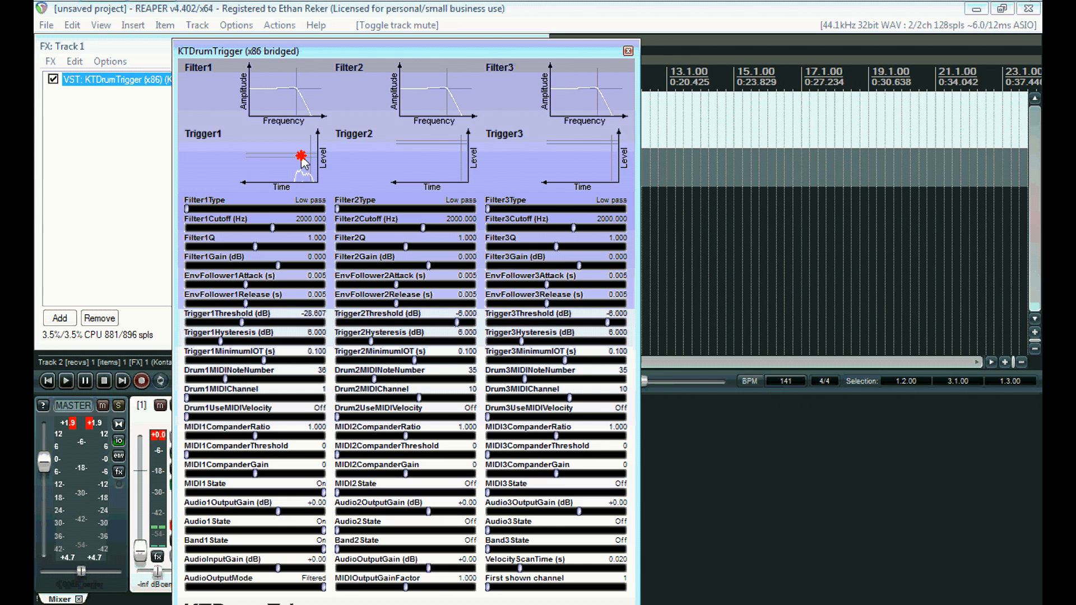
drag(298, 155, 298, 141)
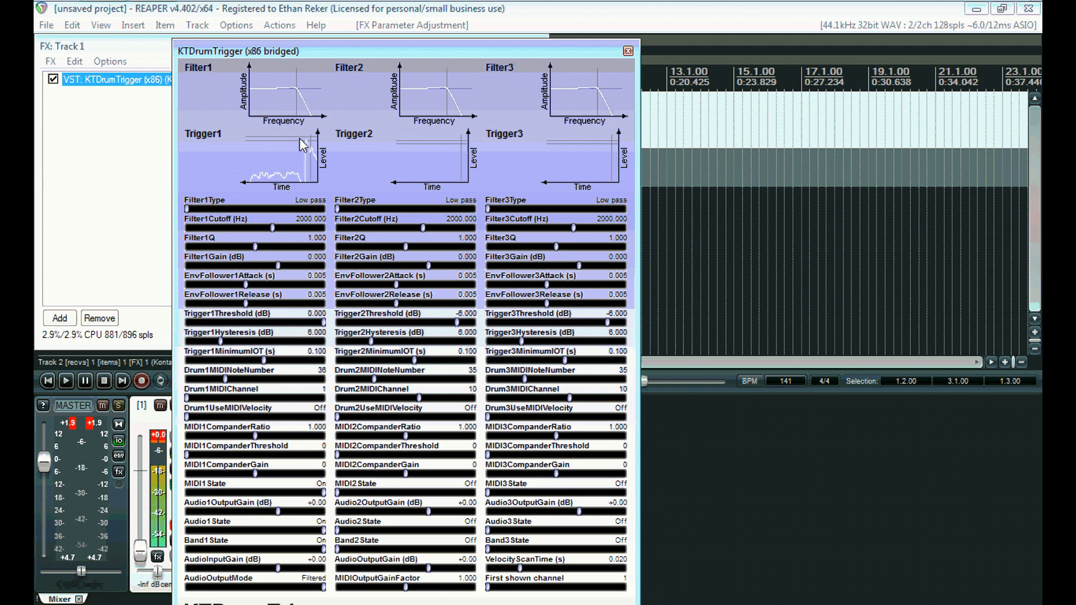
drag(288, 145, 312, 148)
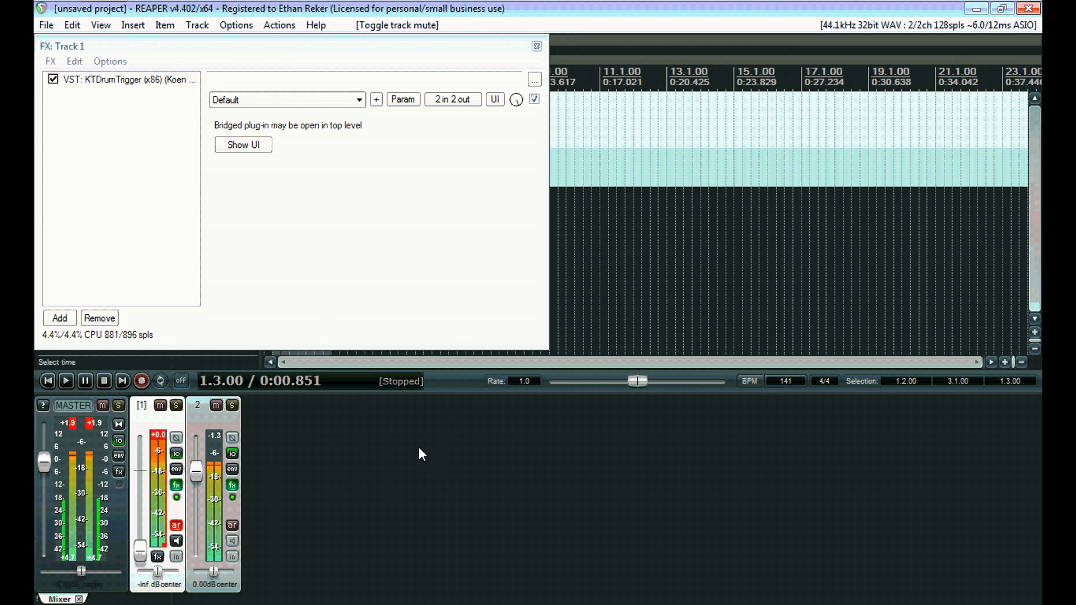
Reopen KTDrumTrigger, set Trigger1 threshold -8.443 dB and Filter2 3566 Hz / 6.387 dB, then close it.
click(242, 144)
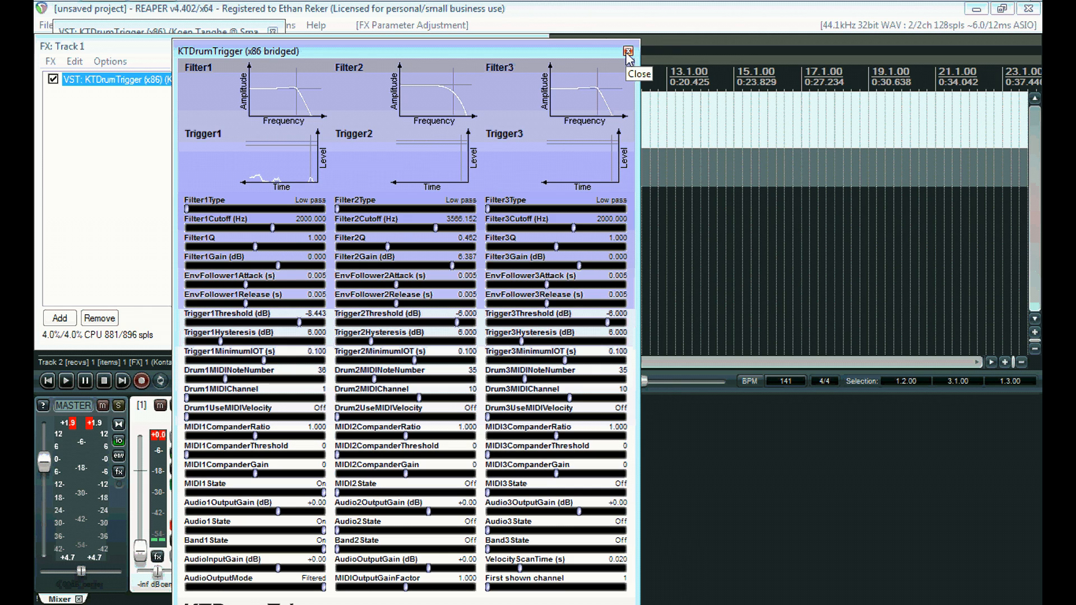
click(625, 51)
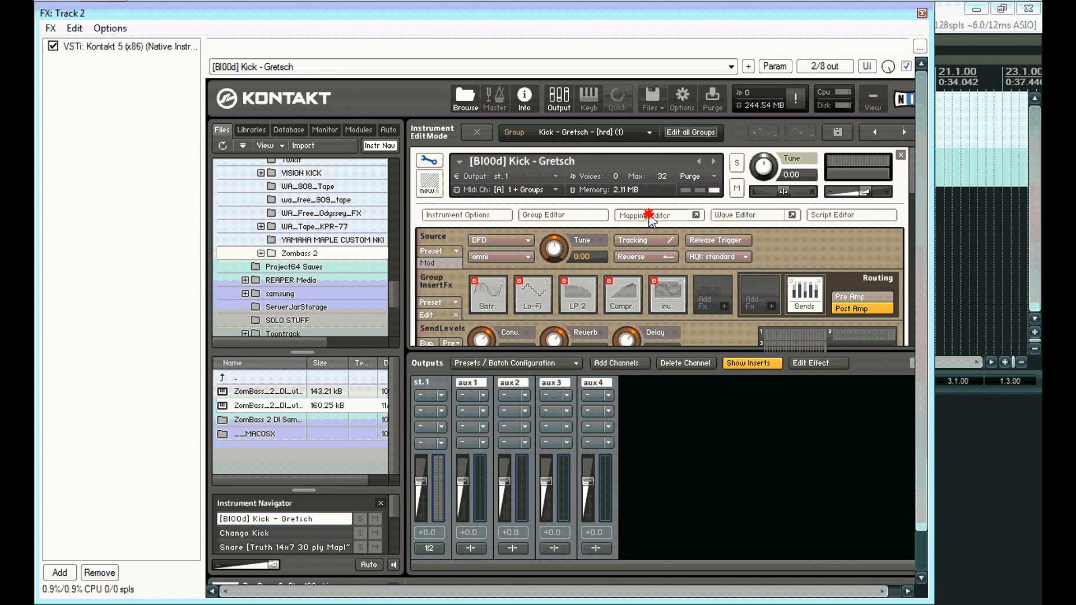
Show the Kontakt Kick - Gretsch mapping editor to see its key zones.
click(651, 216)
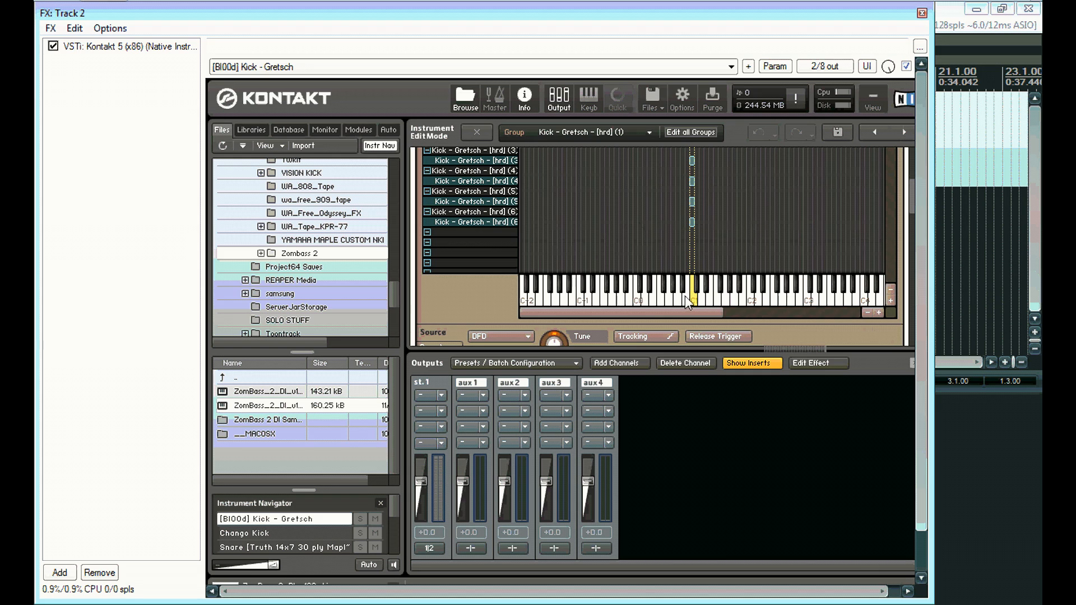
mouse_move(686, 301)
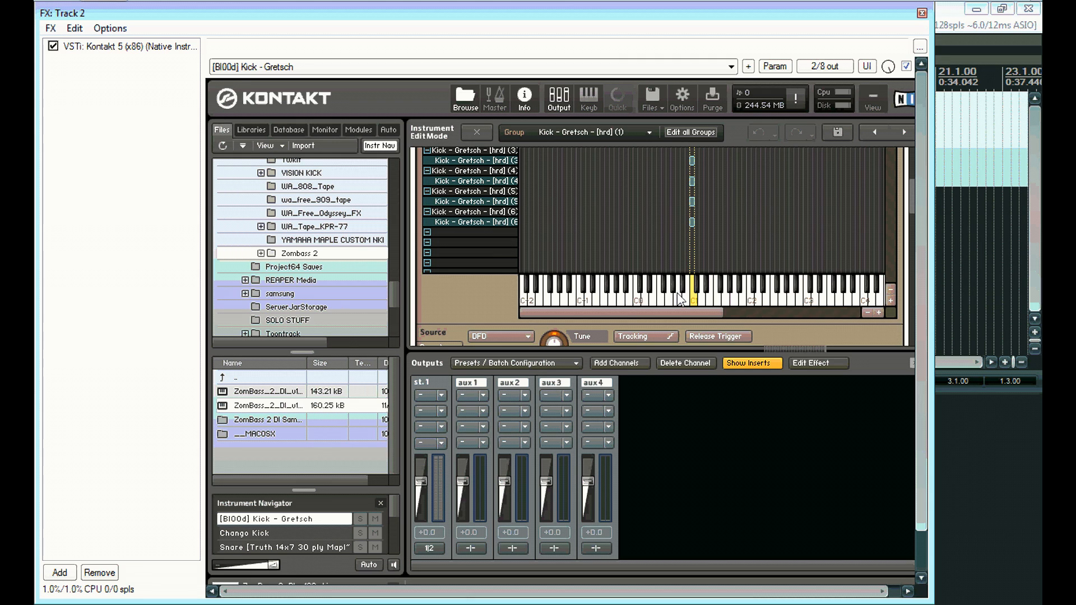
mouse_move(696, 307)
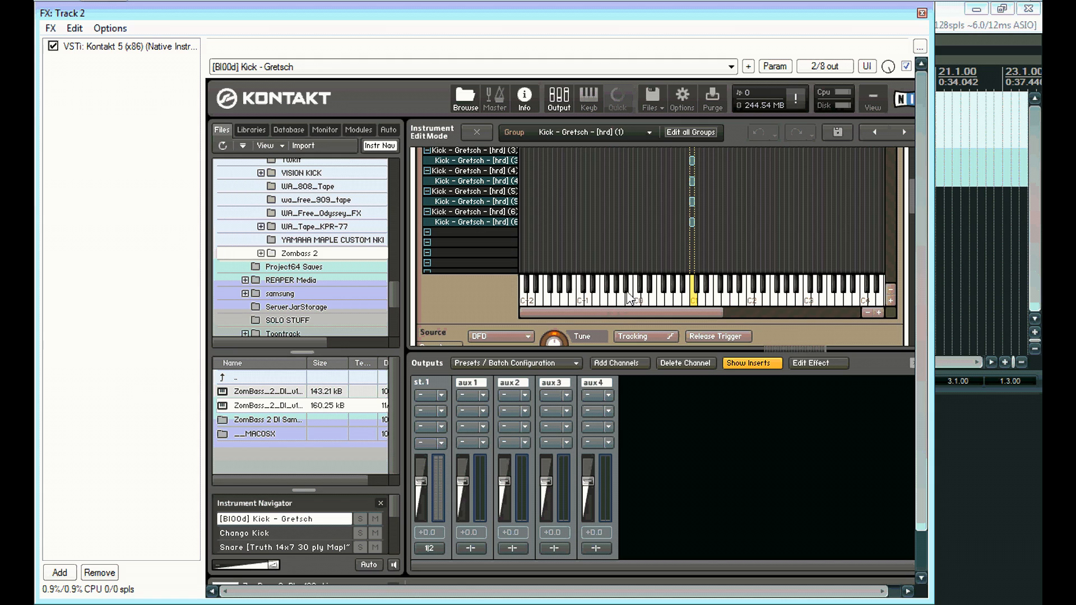
mouse_move(636, 304)
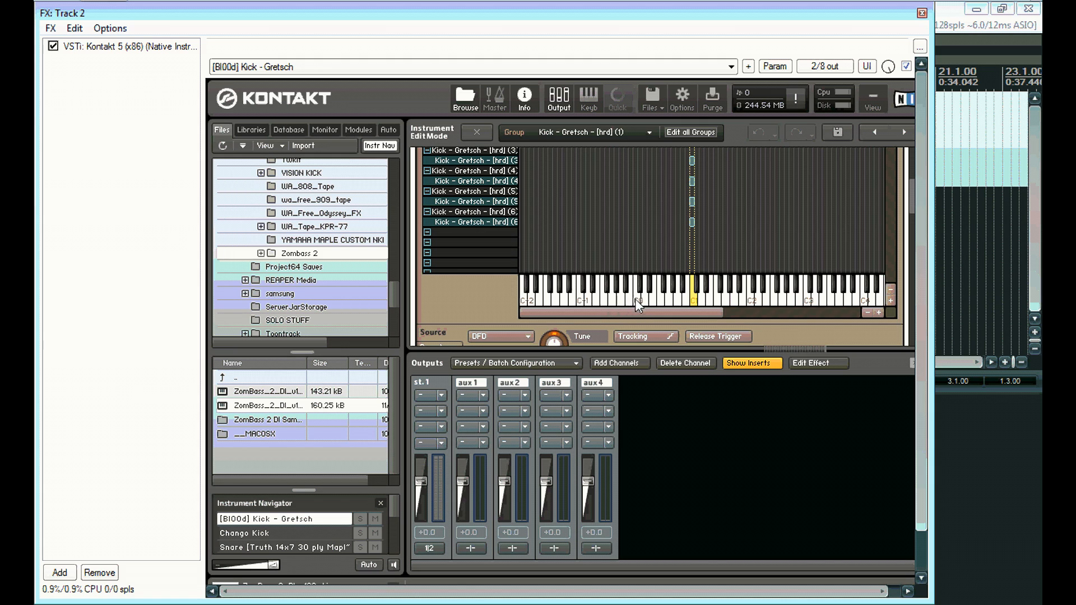
mouse_move(669, 305)
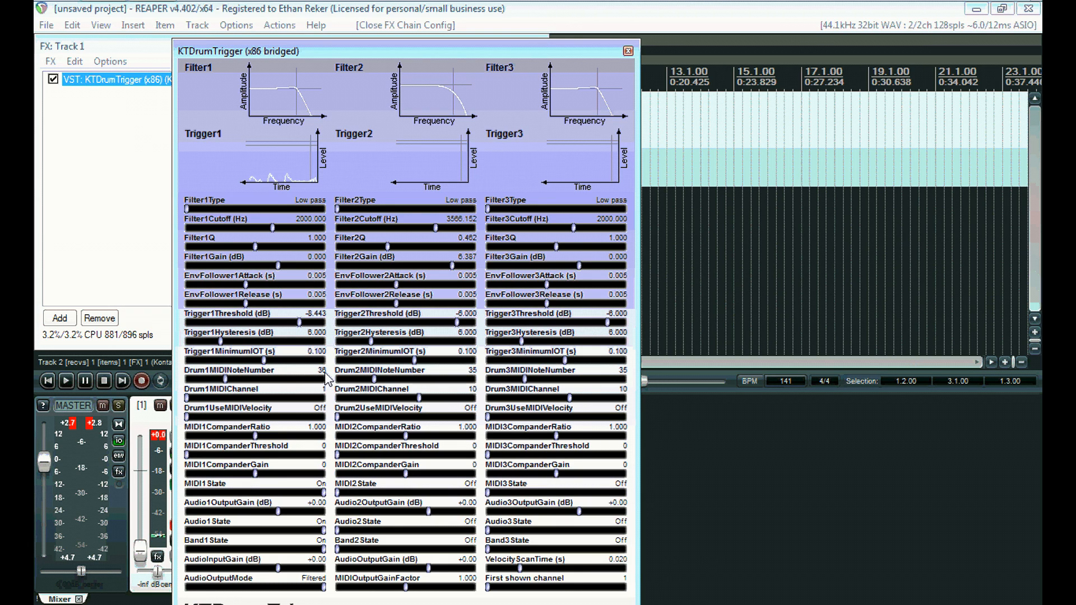
Confirm Drum1 note number 36, then close KTDrumTrigger and the FX: Track 1 window.
click(626, 51)
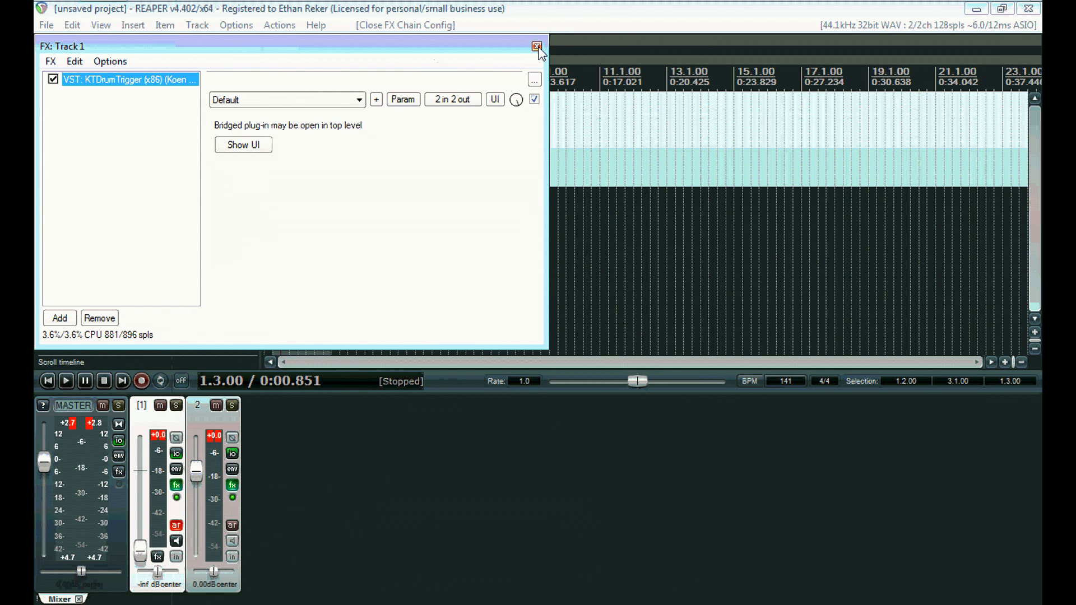
click(537, 45)
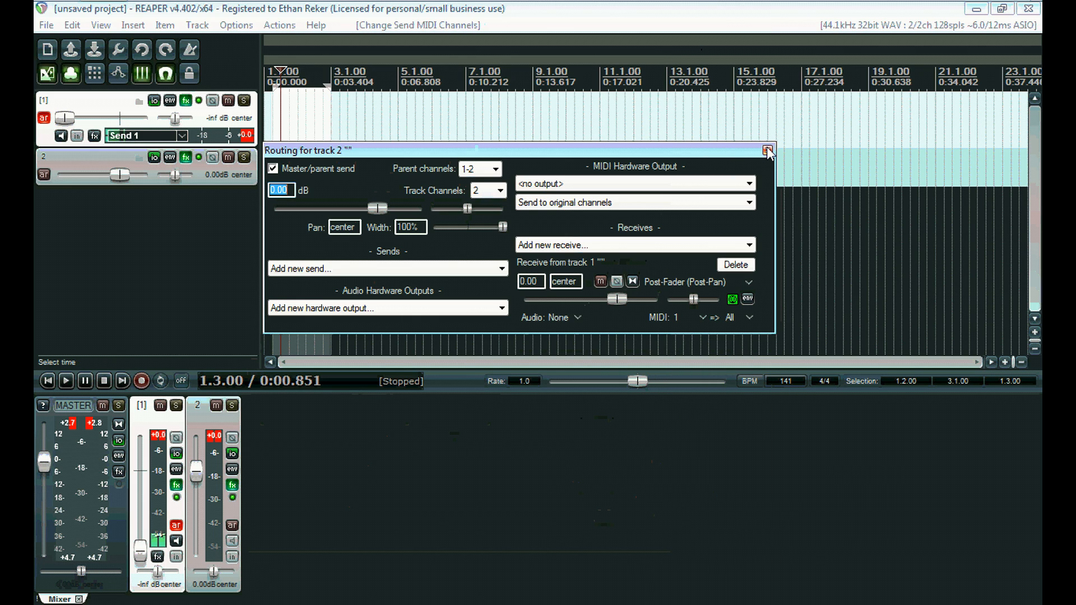
Set track 2's receive from track 1 to Audio: None, MIDI 1 => All, and close routing.
click(767, 151)
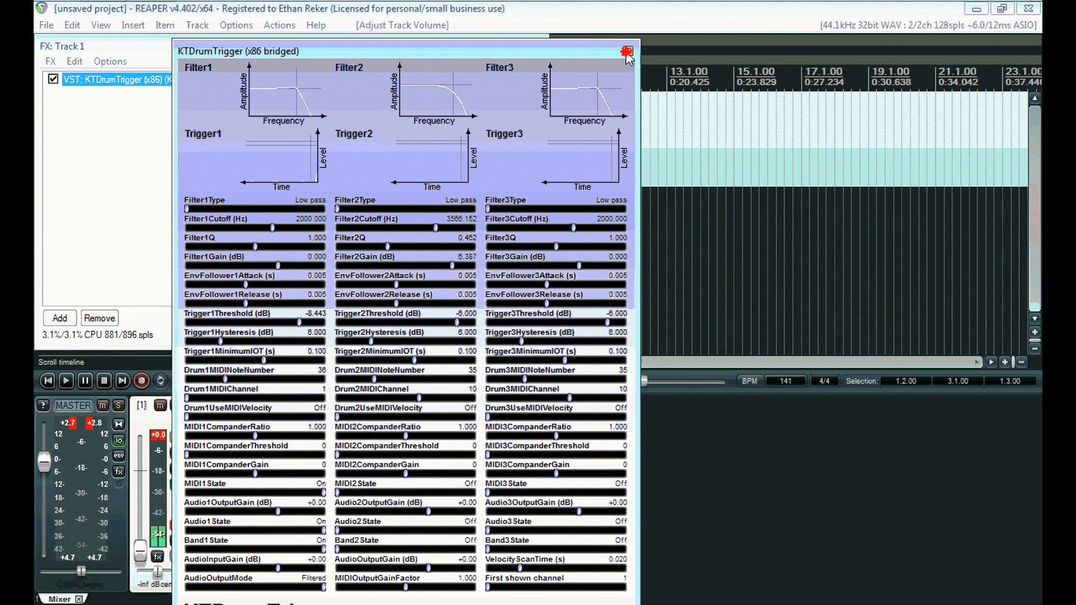
Close the KTDrumTrigger window, returning to the arrange view with both tracks.
click(624, 51)
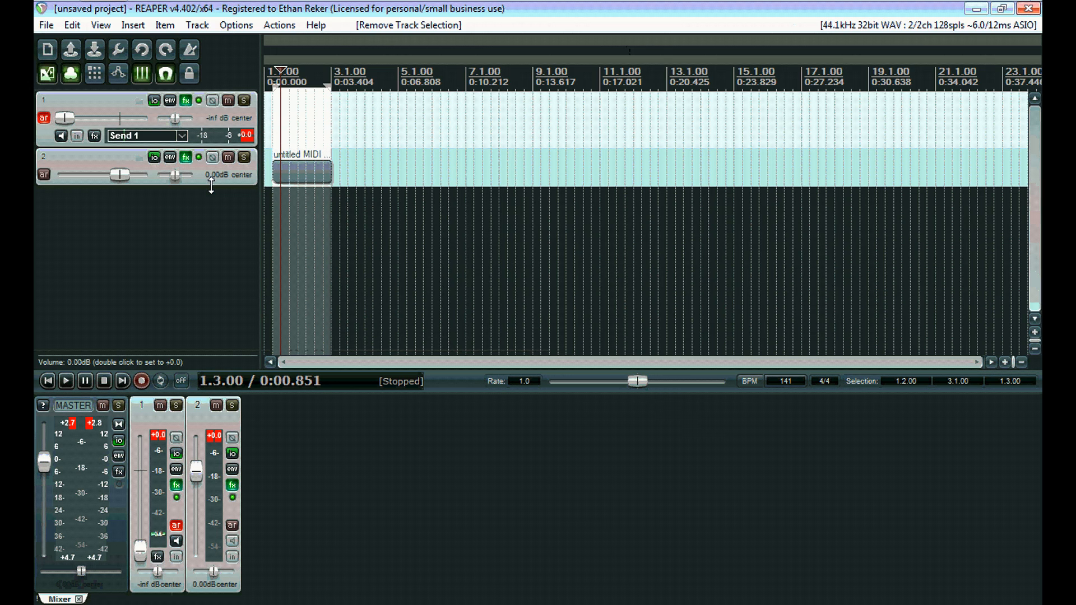